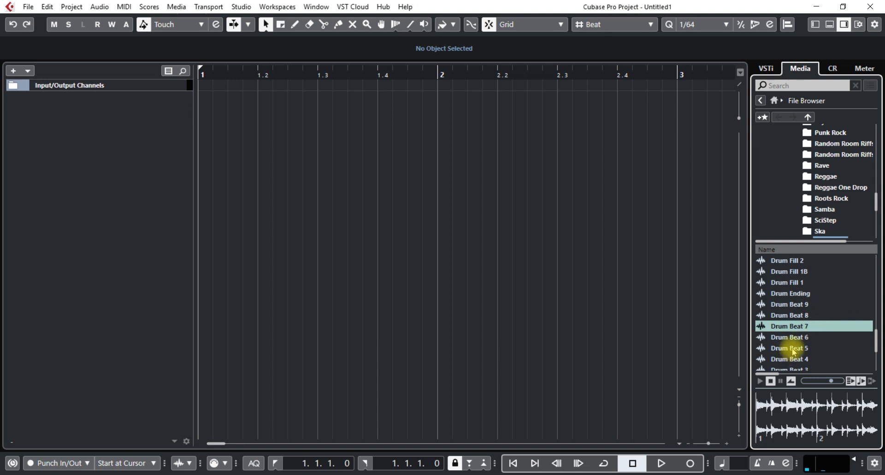
# Preview drum loops, then import Drum Beat 7 onto a new audio track at bar 1.
pyautogui.click(789, 347)
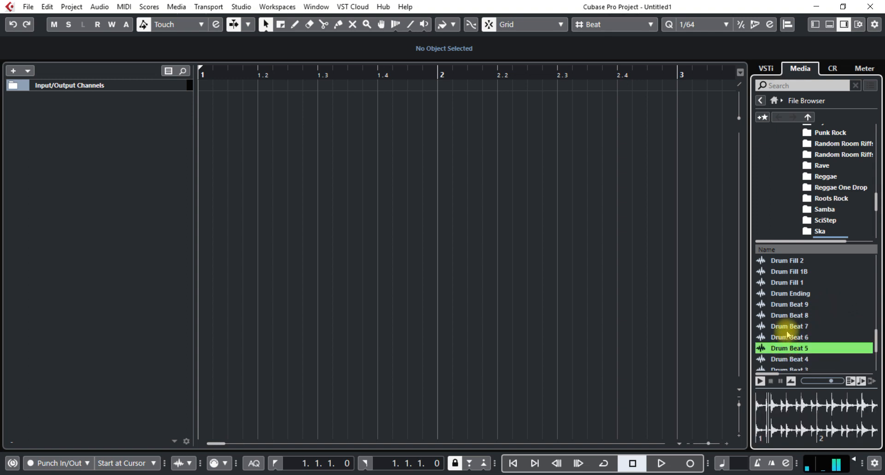
pyautogui.click(789, 326)
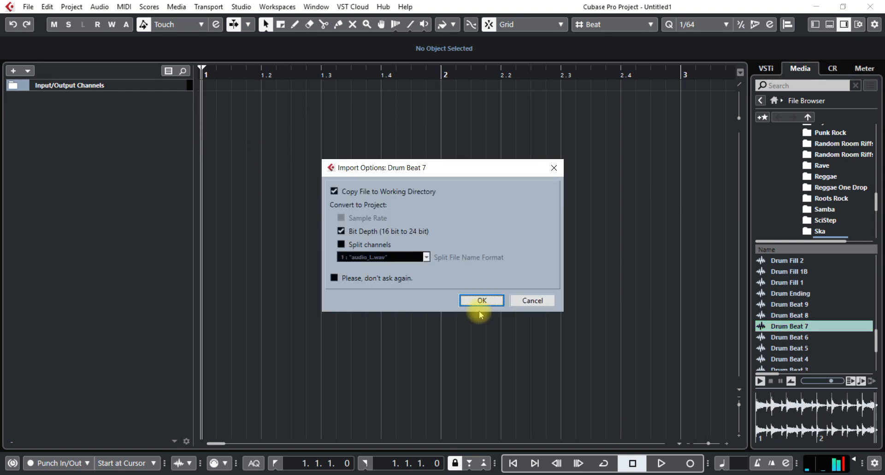
pyautogui.click(480, 300)
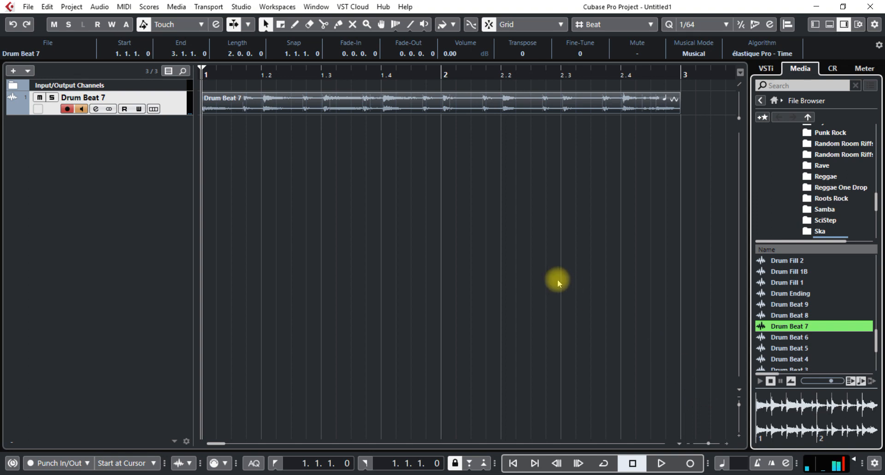
pyautogui.moveTo(514, 243)
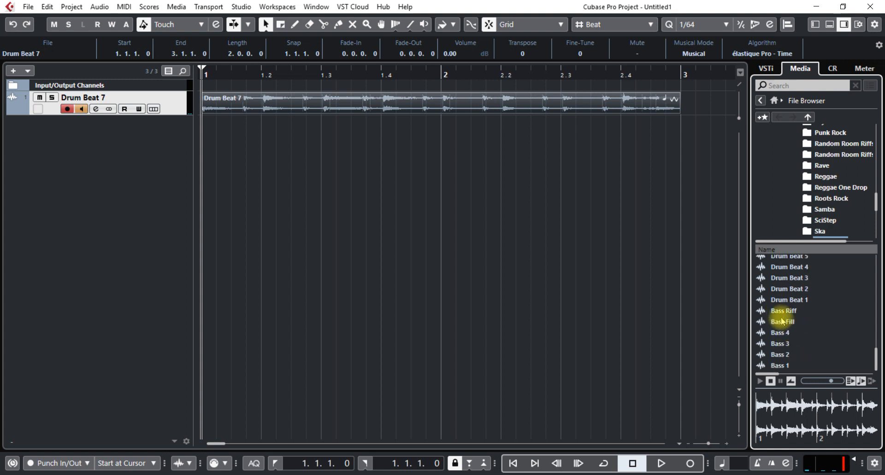
# Audition the bass loops, then import Bass 1 onto a second track beneath the drums.
pyautogui.click(784, 331)
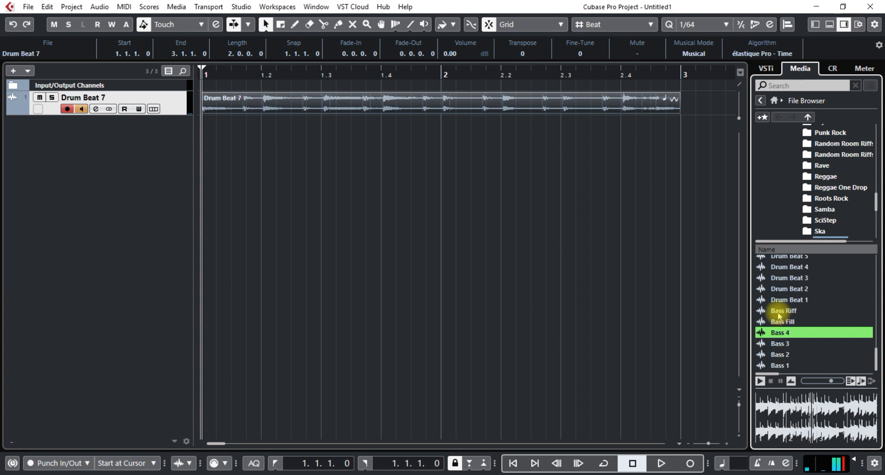
pyautogui.click(783, 311)
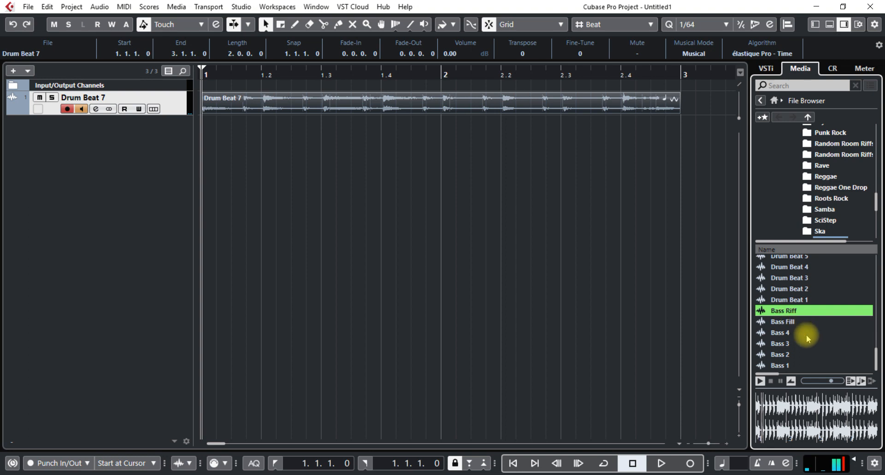
pyautogui.click(784, 364)
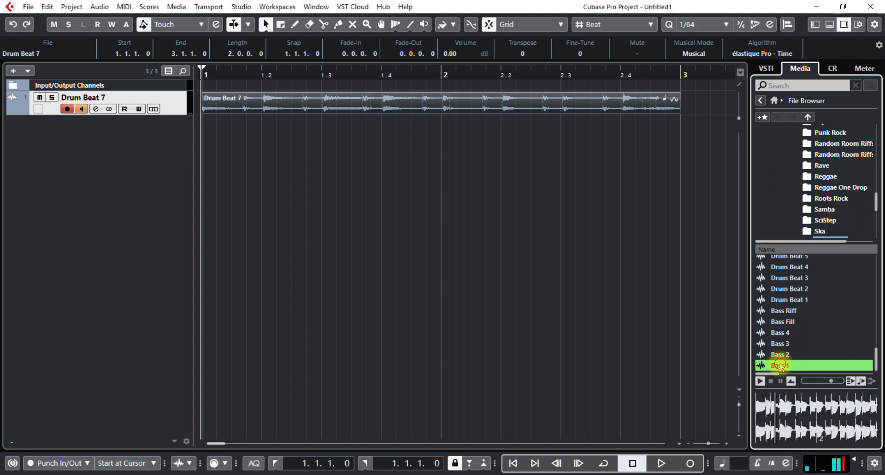
pyautogui.doubleClick(780, 365)
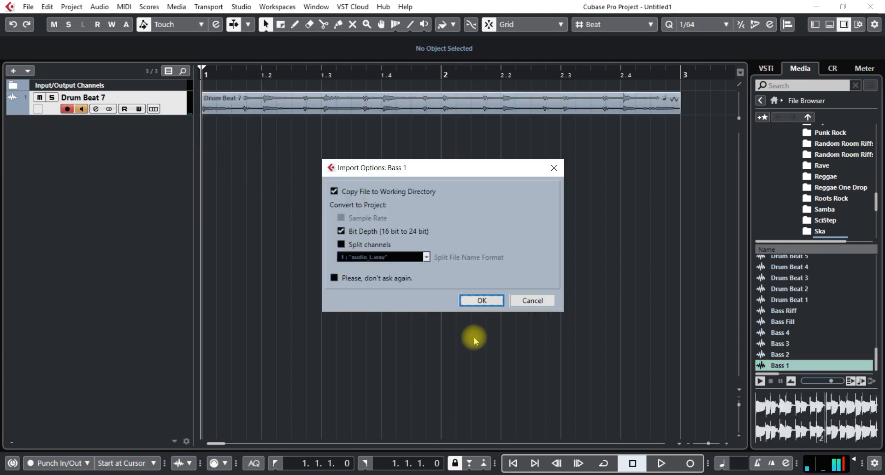
pyautogui.click(481, 300)
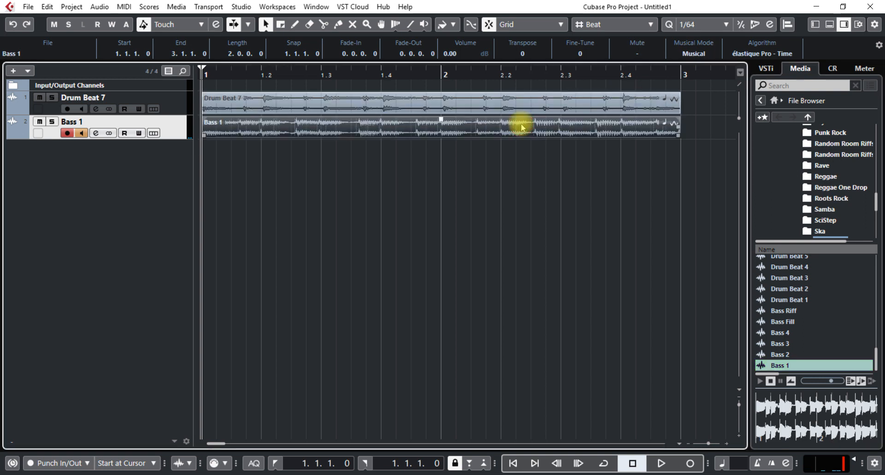
pyautogui.moveTo(103, 195)
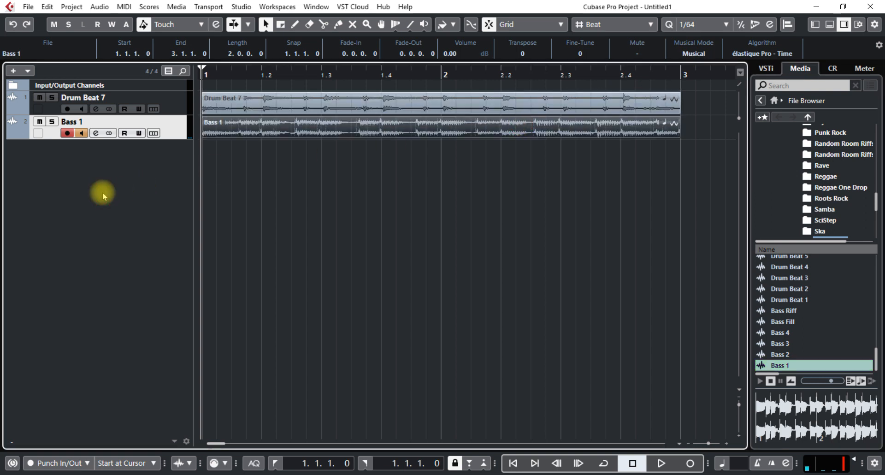
# Add a tempo track (120 BPM) above the audio tracks and bring up its starting tempo value.
pyautogui.click(27, 70)
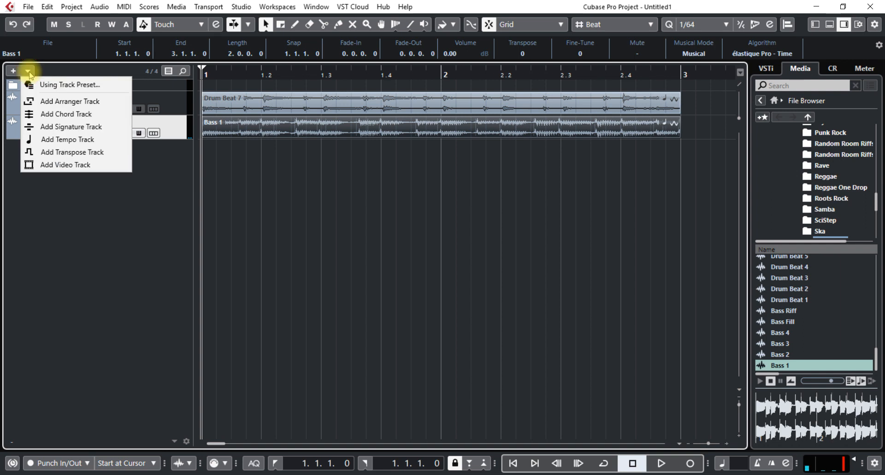
pyautogui.click(68, 139)
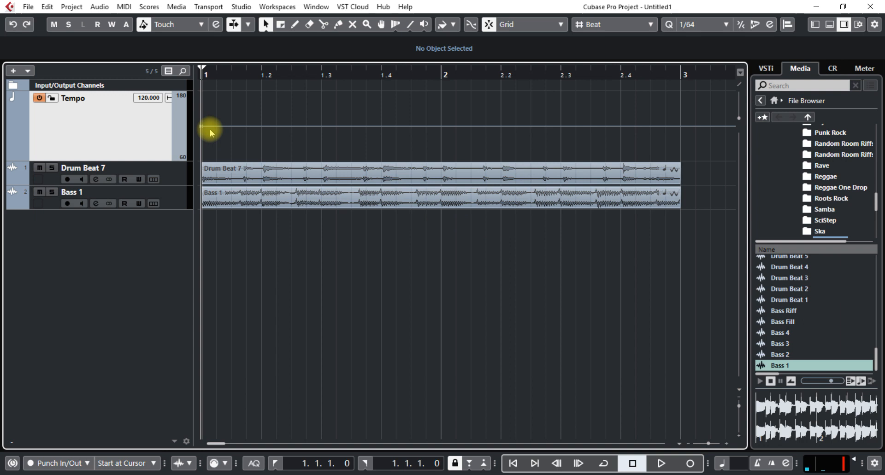
pyautogui.moveTo(561, 148)
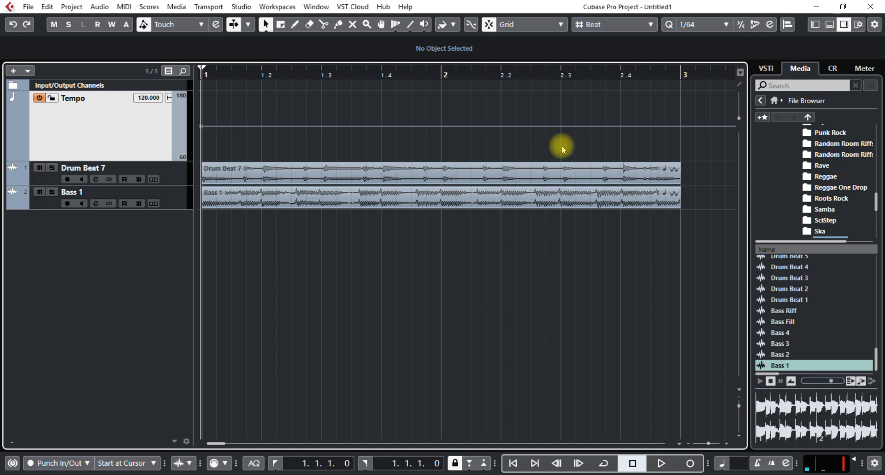
pyautogui.moveTo(702, 152)
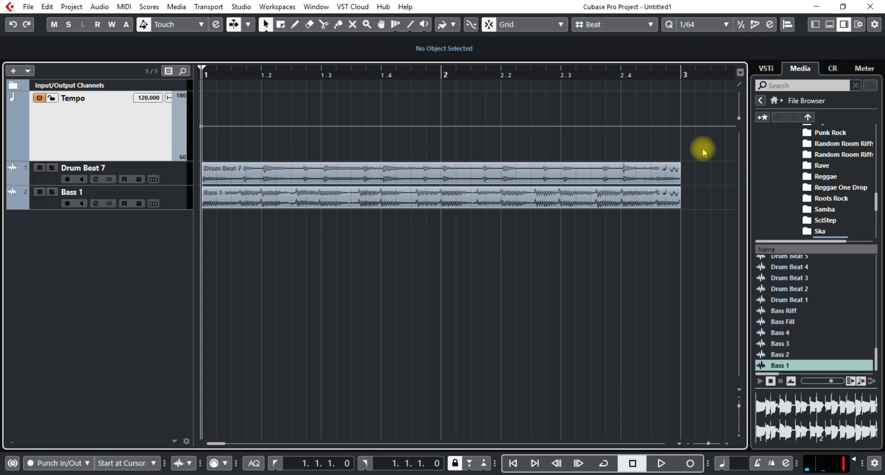
pyautogui.moveTo(338, 82)
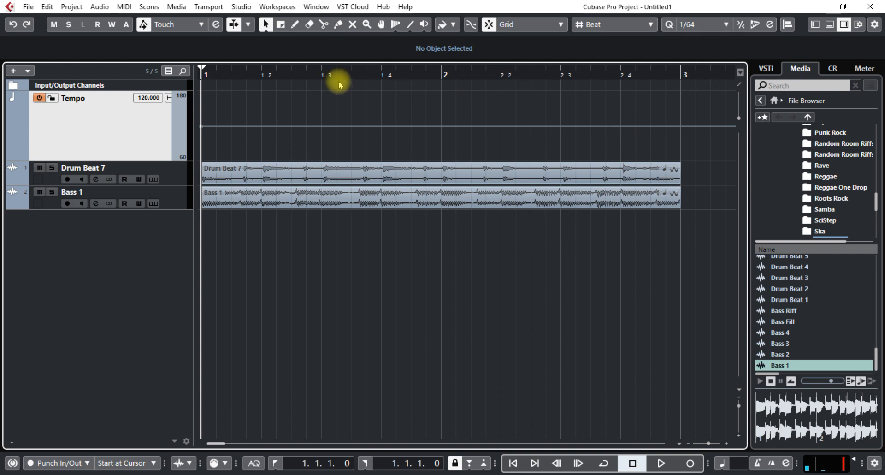
pyautogui.click(659, 463)
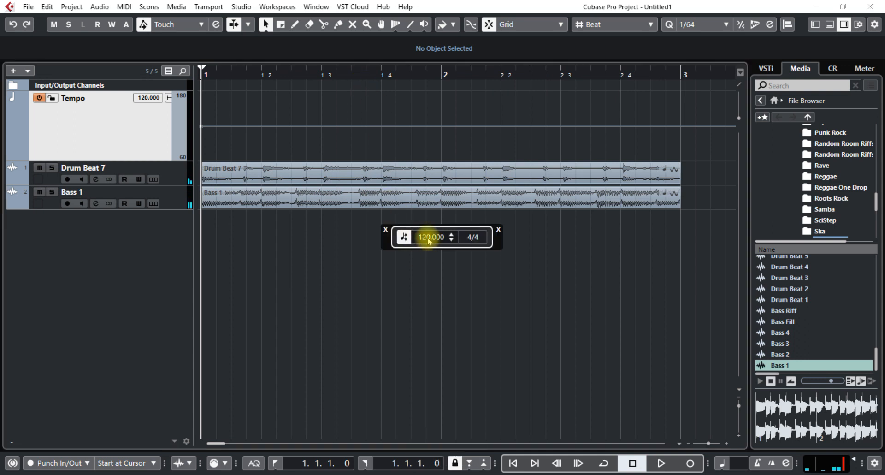
pyautogui.write('105')
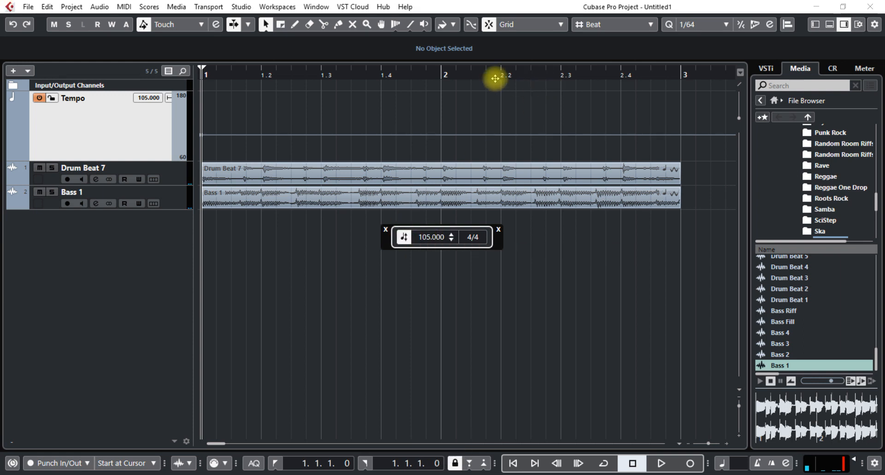
pyautogui.press('space')
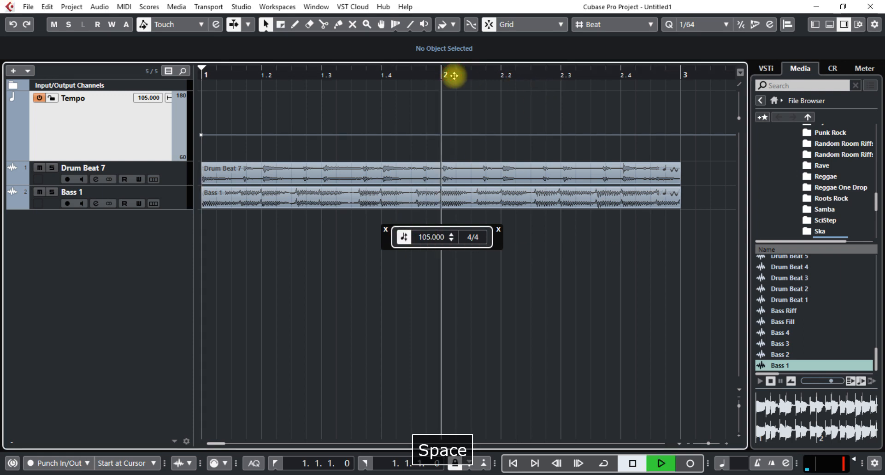
pyautogui.press('space')
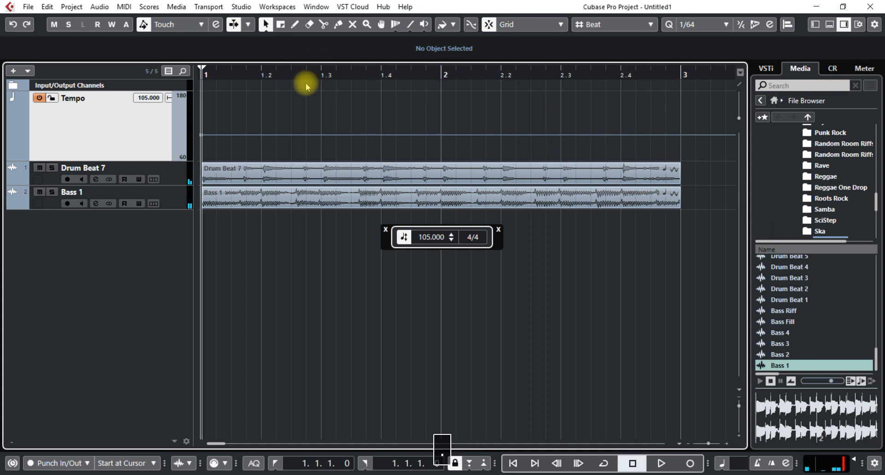
pyautogui.press('space')
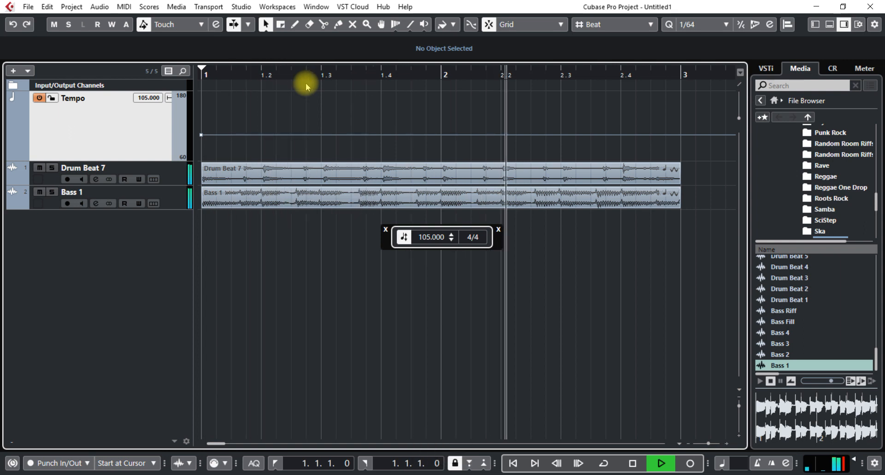
pyautogui.press('space')
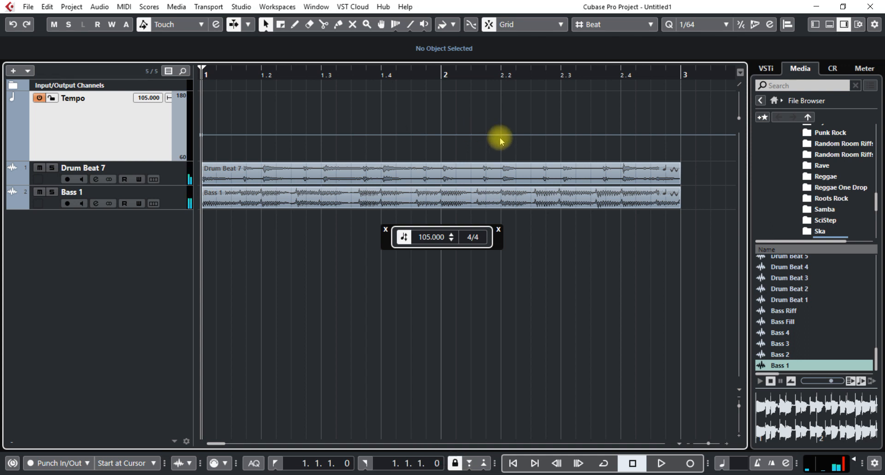
pyautogui.moveTo(499, 140)
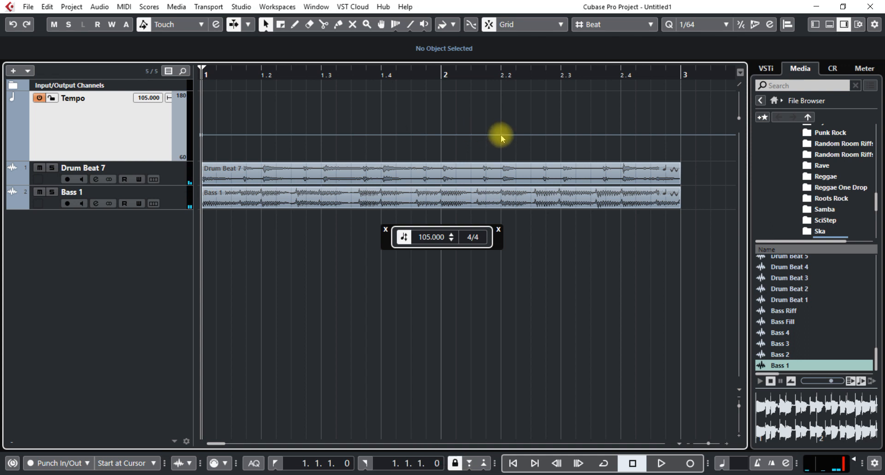
pyautogui.moveTo(509, 140)
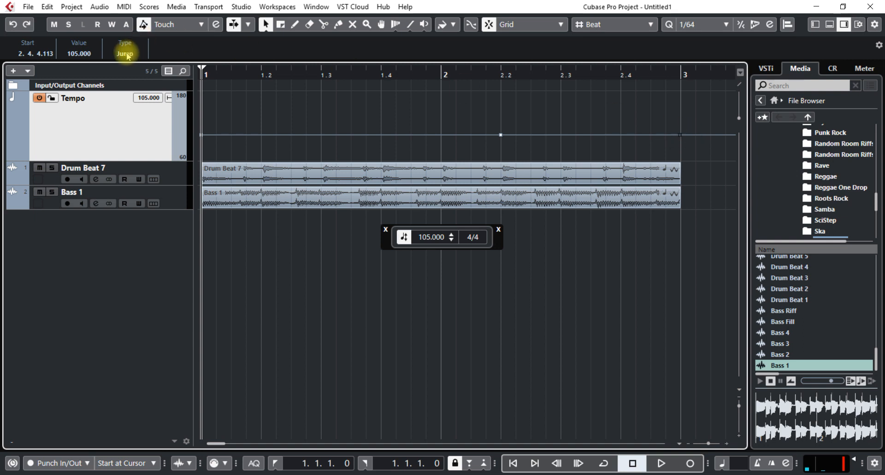
# Set the 105 tempo point to Ramp and draw a lower tempo point at bar 3.
pyautogui.click(684, 133)
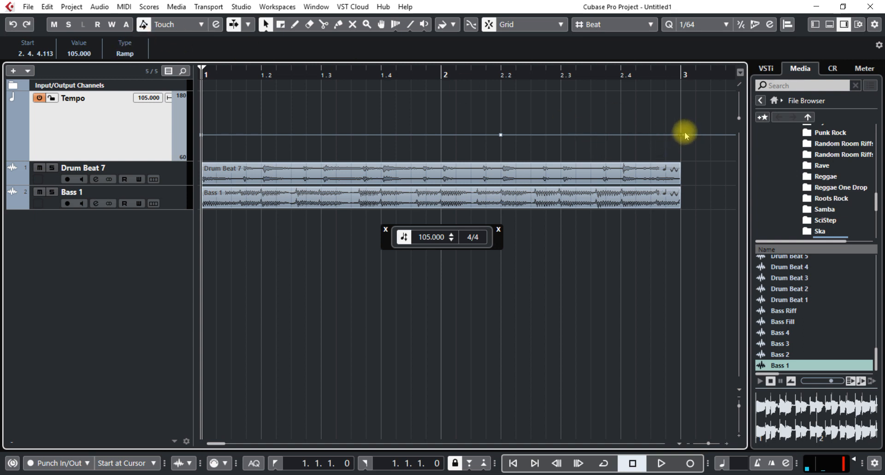
pyautogui.moveTo(684, 135); pyautogui.dragTo(681, 148)
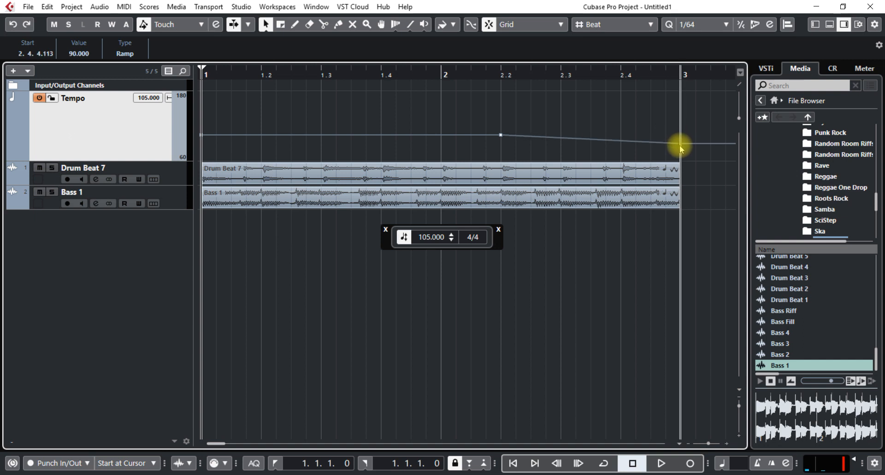
pyautogui.moveTo(680, 146); pyautogui.dragTo(675, 165)
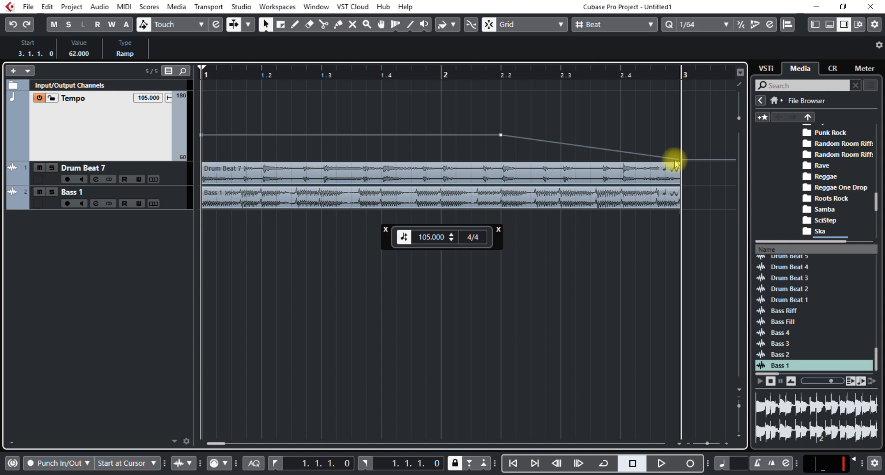
pyautogui.moveTo(676, 163); pyautogui.dragTo(673, 158)
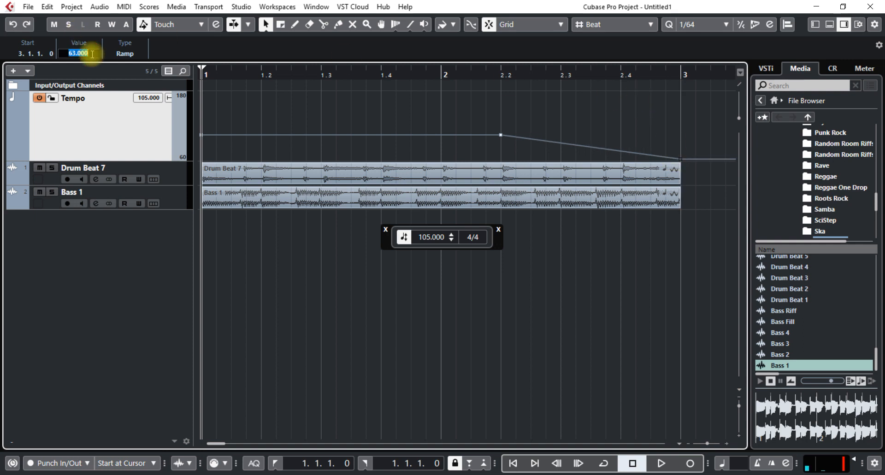
# Enter 60 BPM as the bar-3 tempo value so the ramp ends at 60.
pyautogui.write('60')
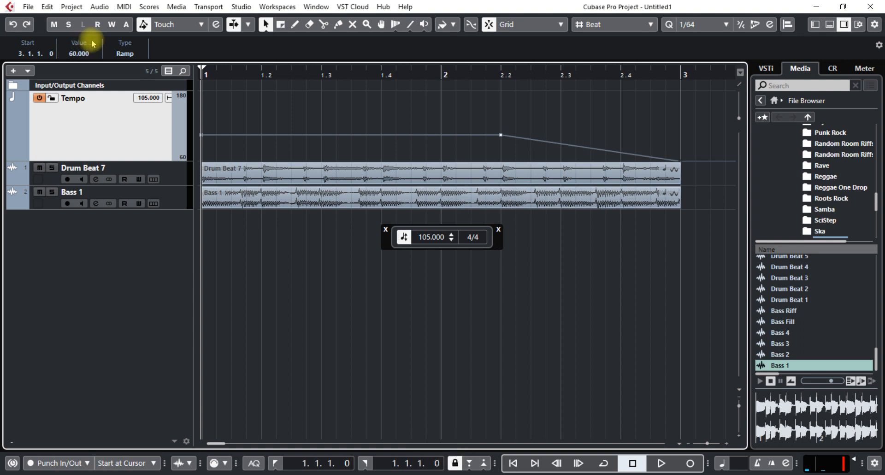
pyautogui.moveTo(215, 90)
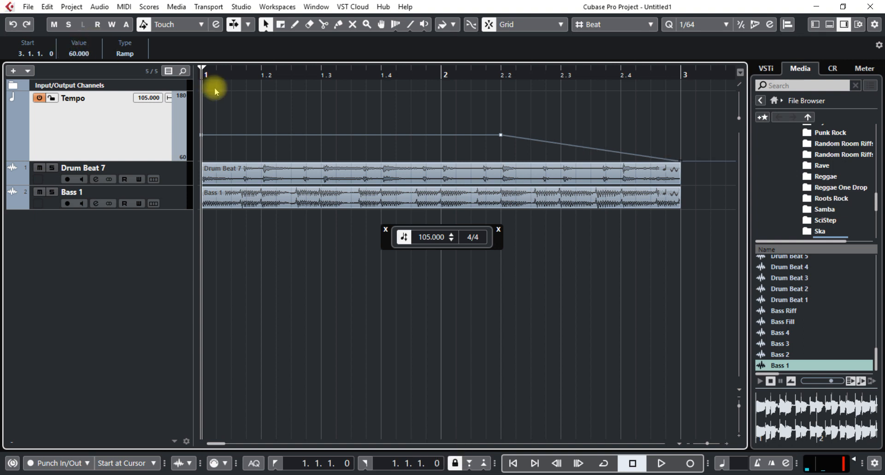
pyautogui.click(659, 462)
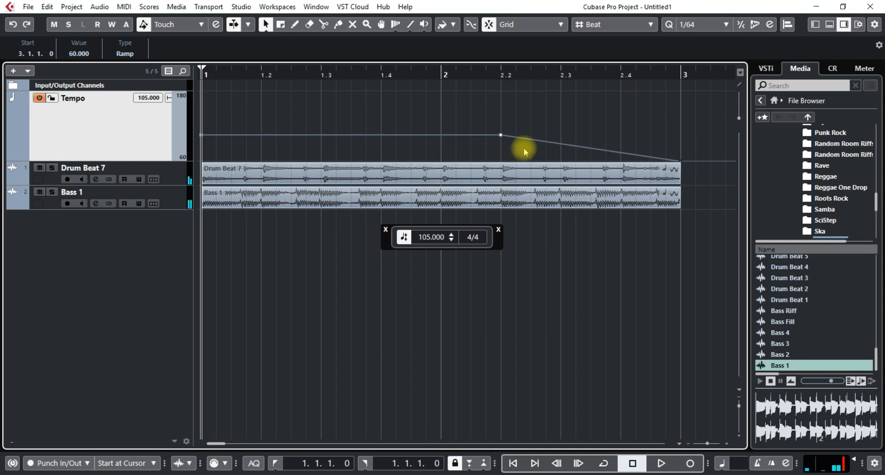
pyautogui.click(498, 229)
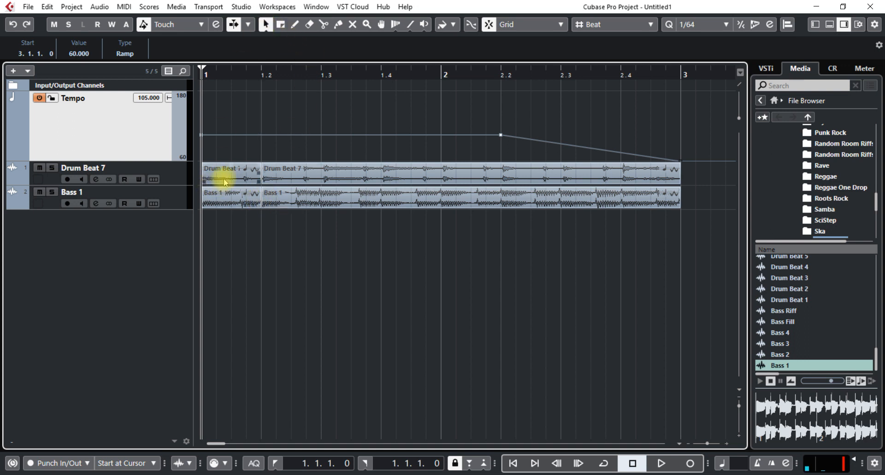
# Select the one-beat drum and bass pieces placed at bar 3 and zoom in on the ending.
pyautogui.click(223, 198)
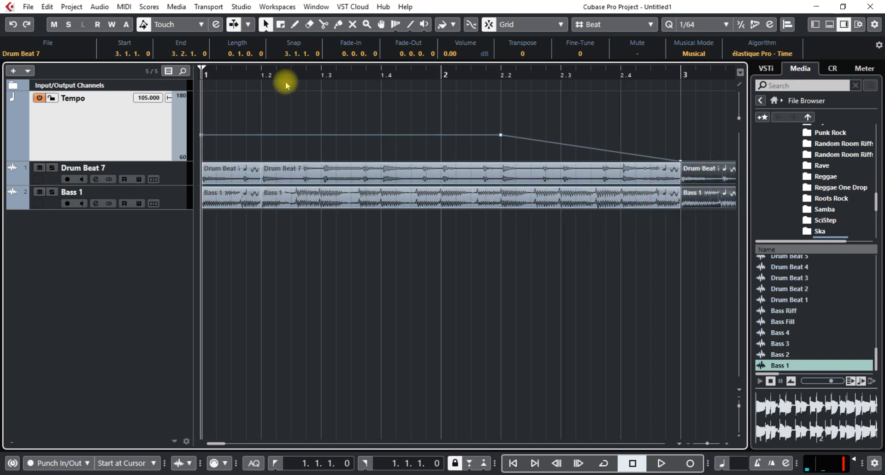
pyautogui.press('space')
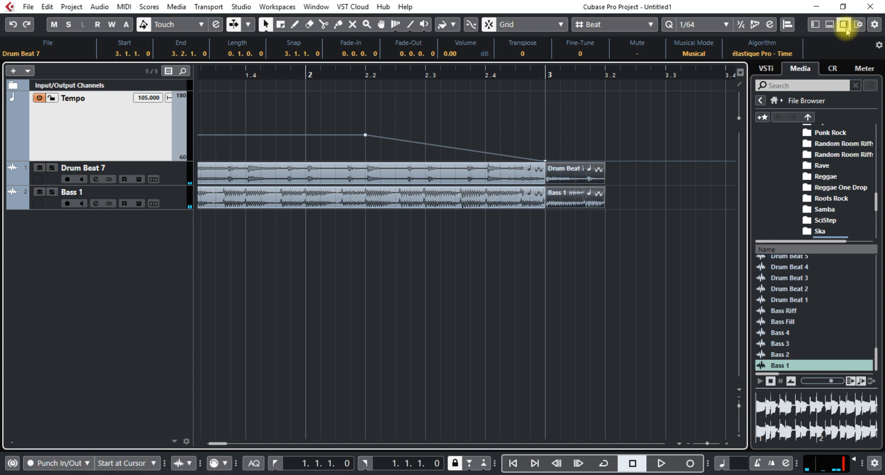
# Hide the media browser, trim the bar-3 ending events shorter than a beat, and audition.
pyautogui.click(843, 25)
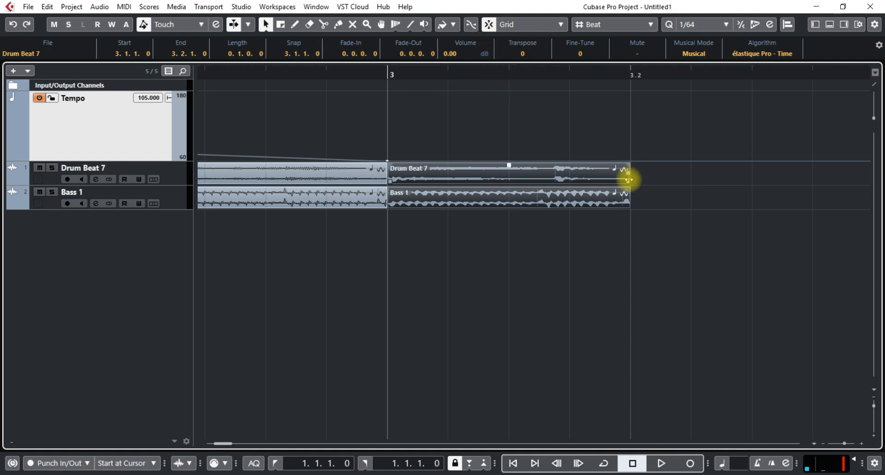
pyautogui.moveTo(630, 179); pyautogui.dragTo(575, 183)
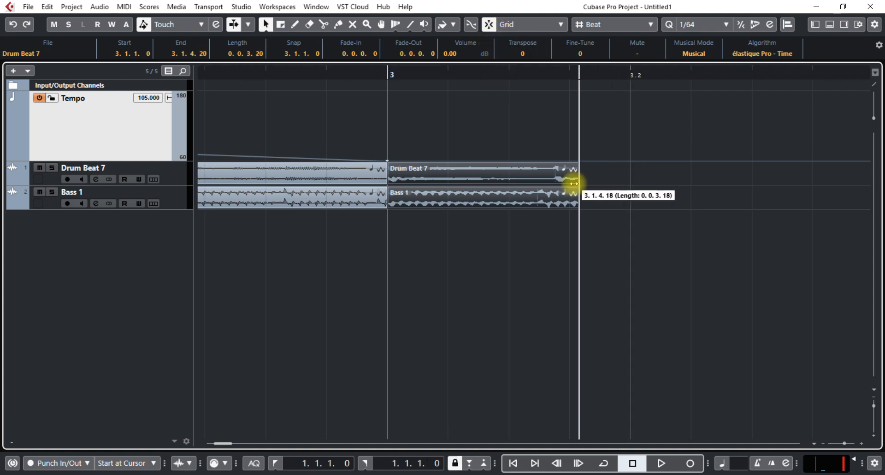
pyautogui.moveTo(573, 183); pyautogui.dragTo(533, 181)
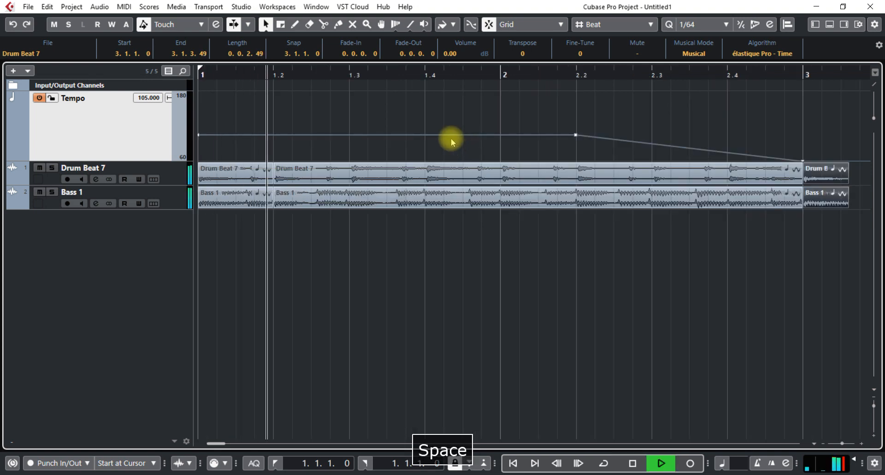
pyautogui.press('space')
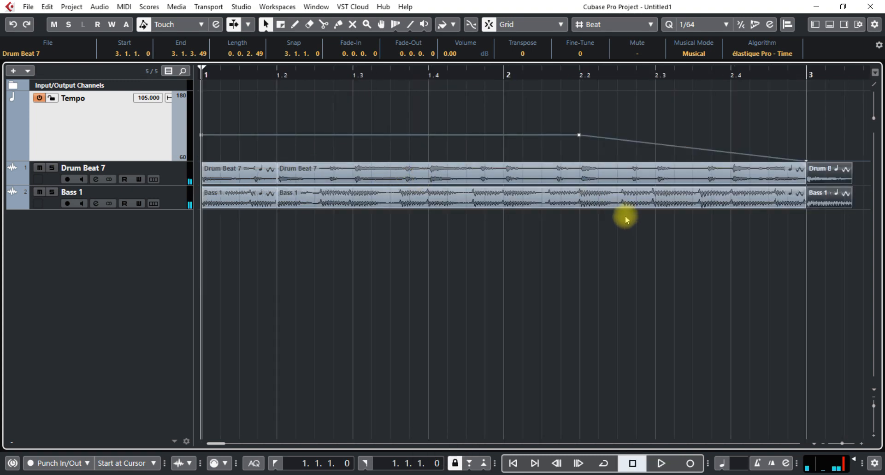
pyautogui.moveTo(807, 141)
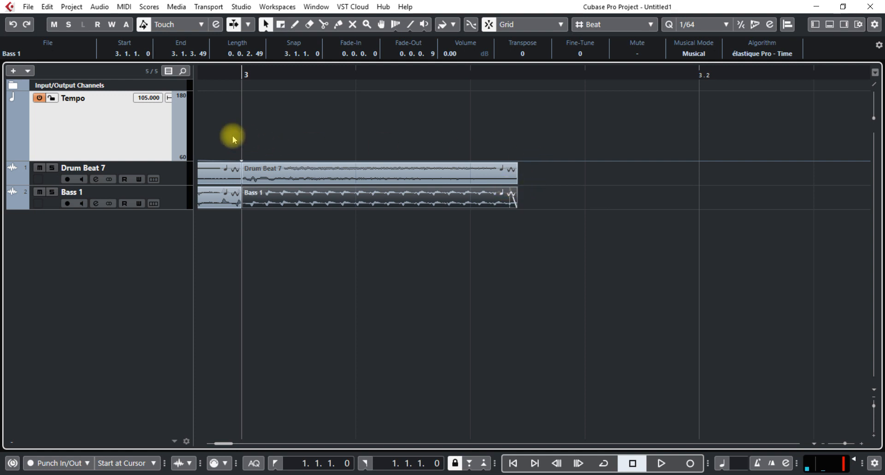
# Zoom out to the whole song and play it back to hear the faded ending.
pyautogui.press('space')
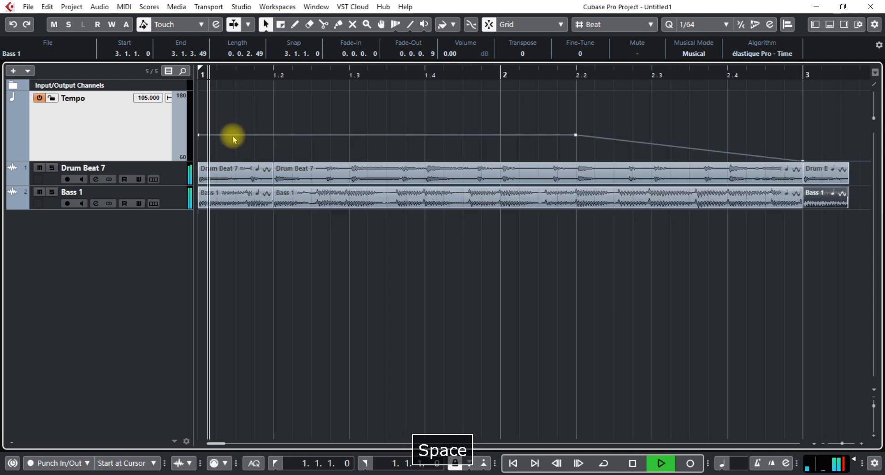
pyautogui.press('space')
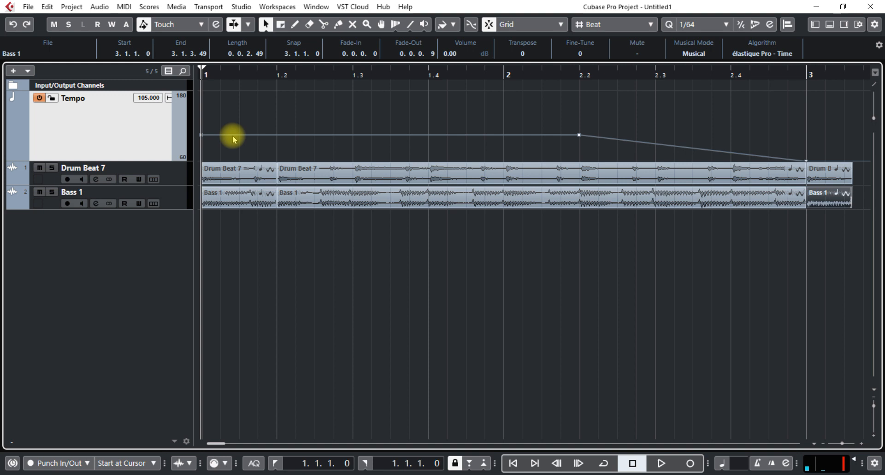
pyautogui.moveTo(230, 140)
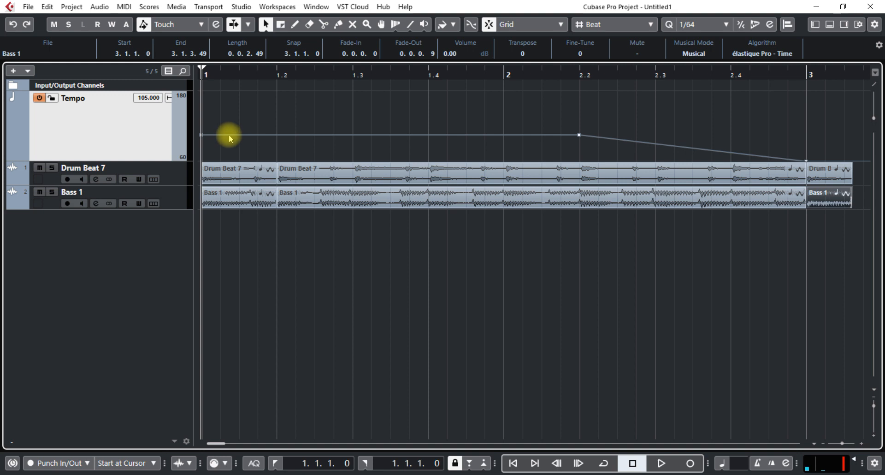